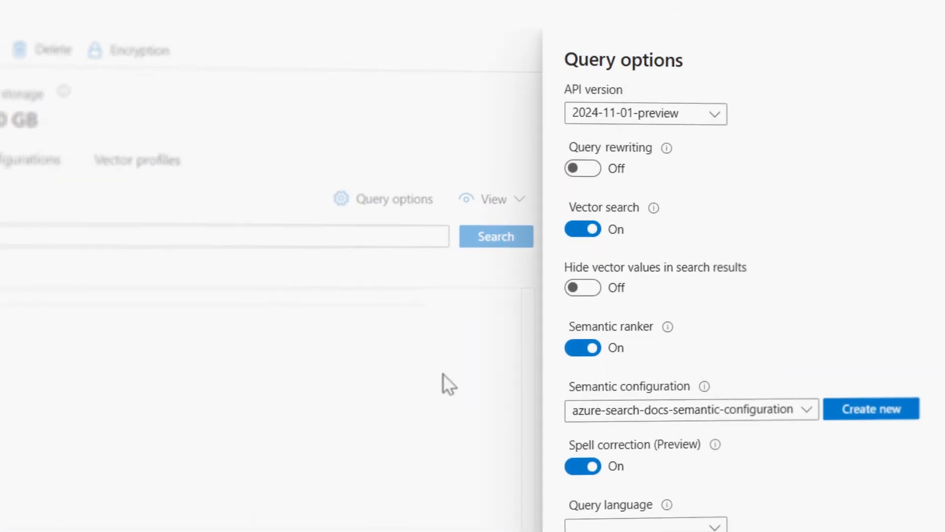
# Switch the Query rewriting toggle to On in the Search explorer Query options.
pyautogui.click(582, 168)
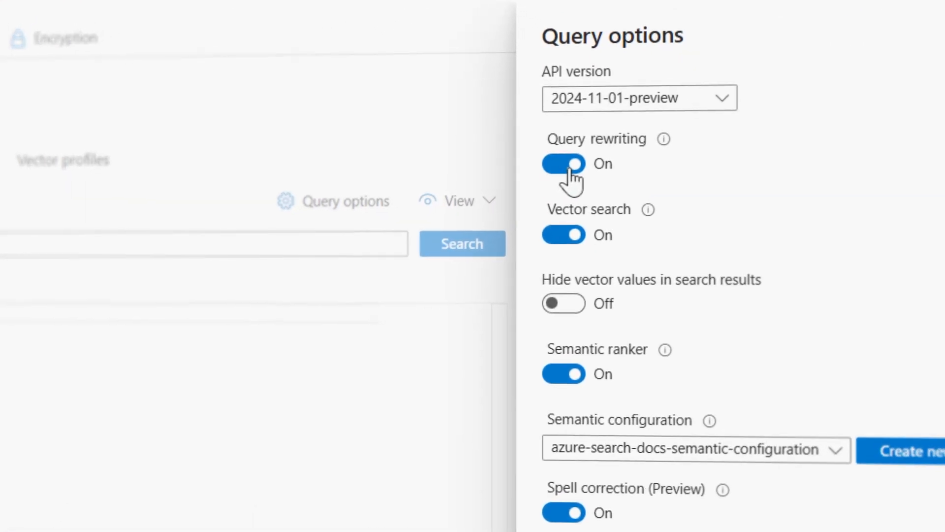